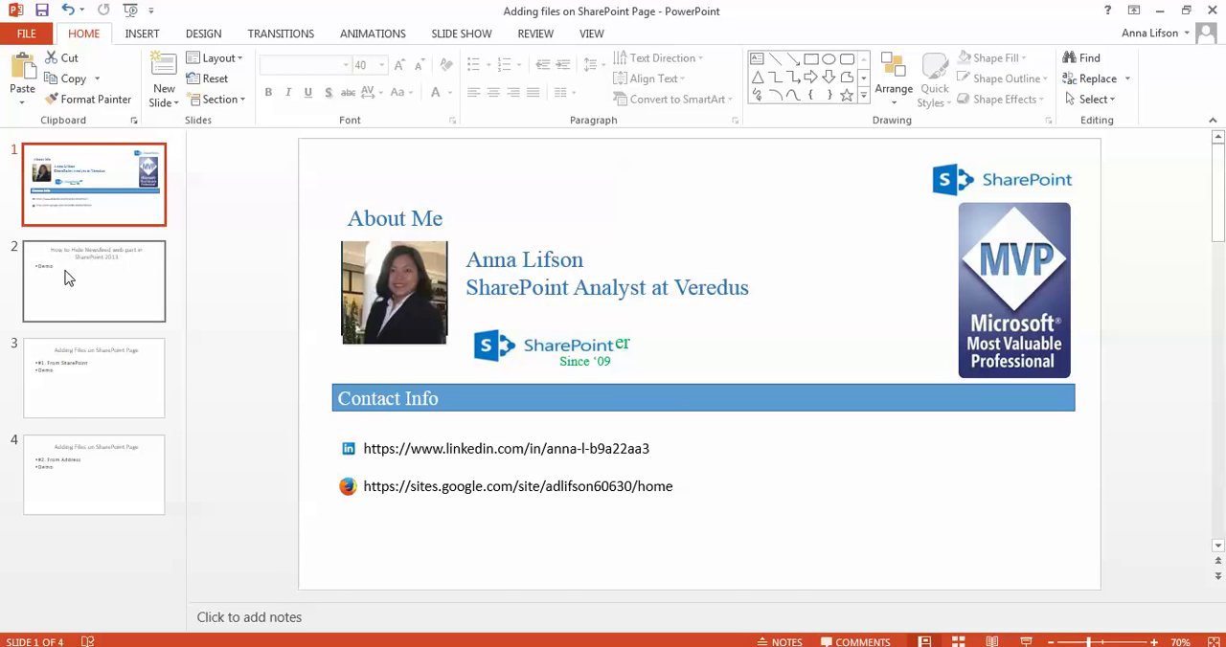
Show slide 2, 'How to Hide Newsfeed web part in SharePoint 2013'
left_click(94, 279)
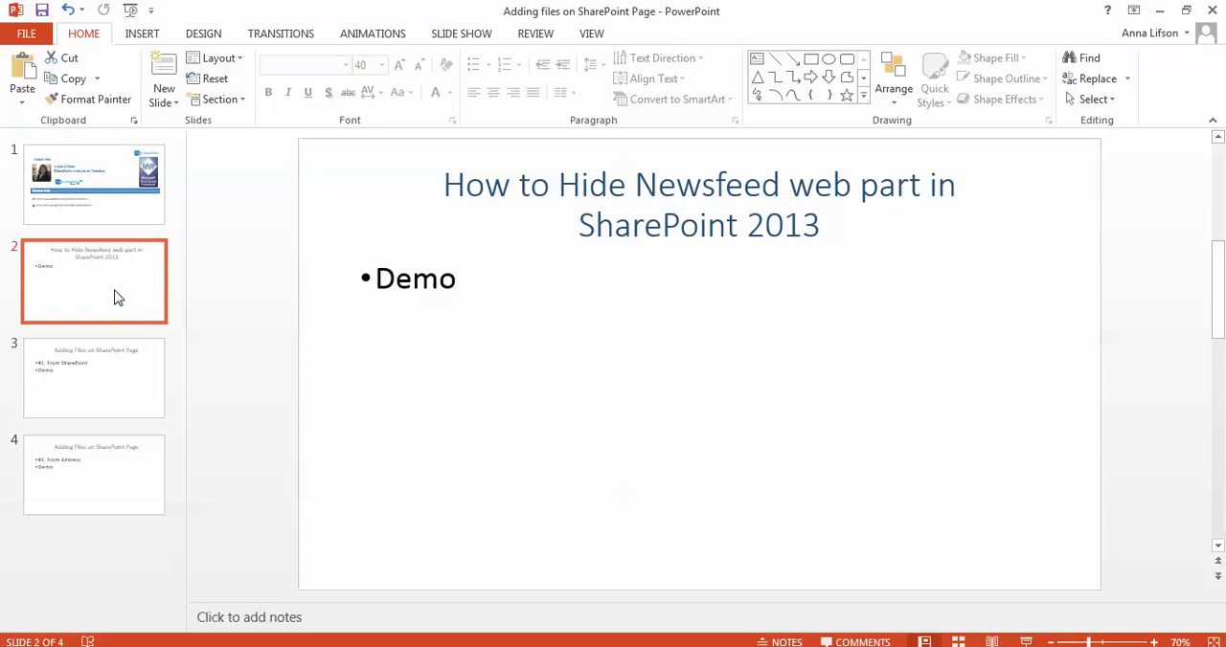
mouse_move(534, 306)
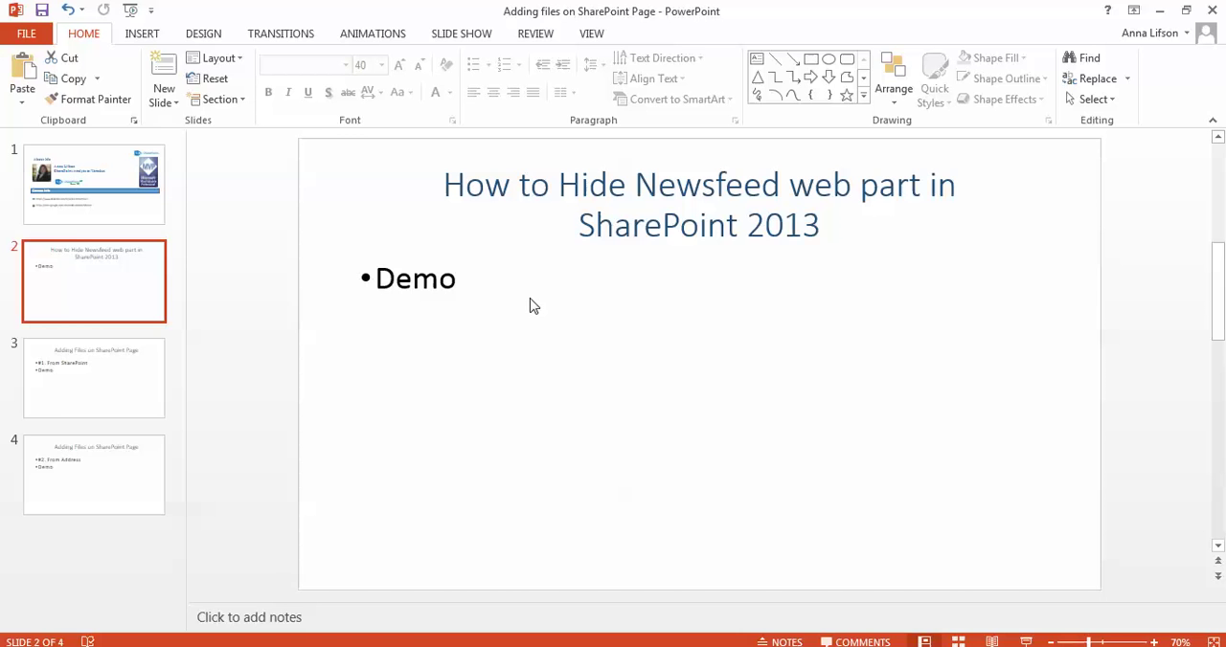
mouse_move(523, 318)
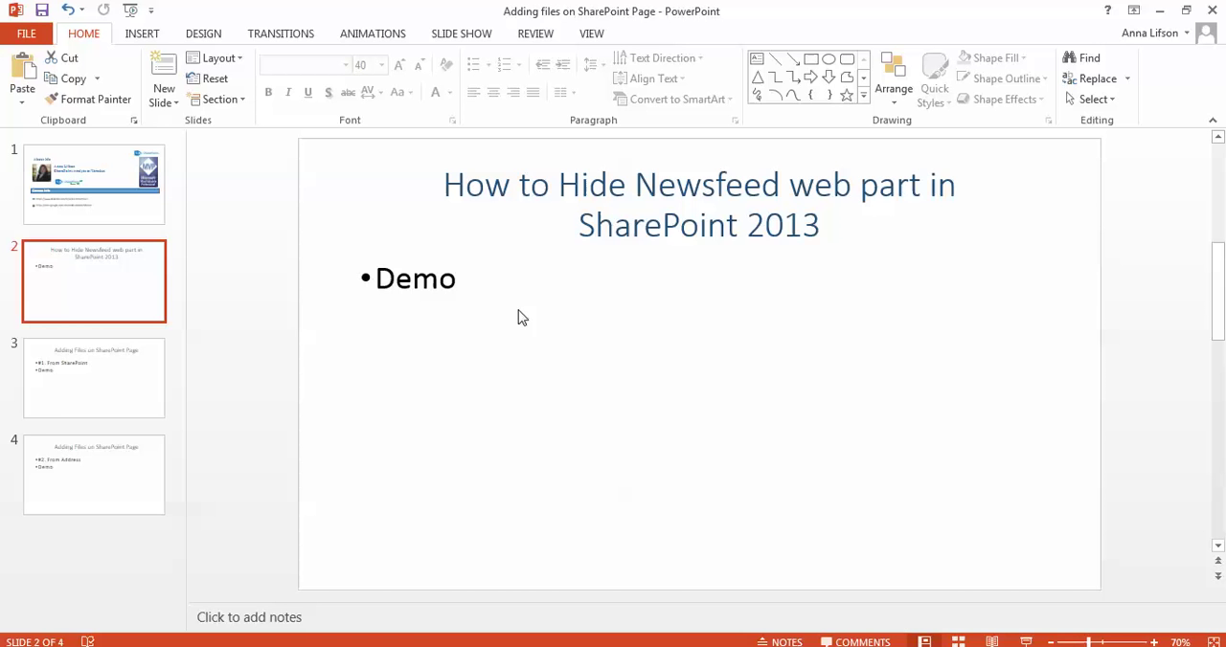
mouse_move(400, 510)
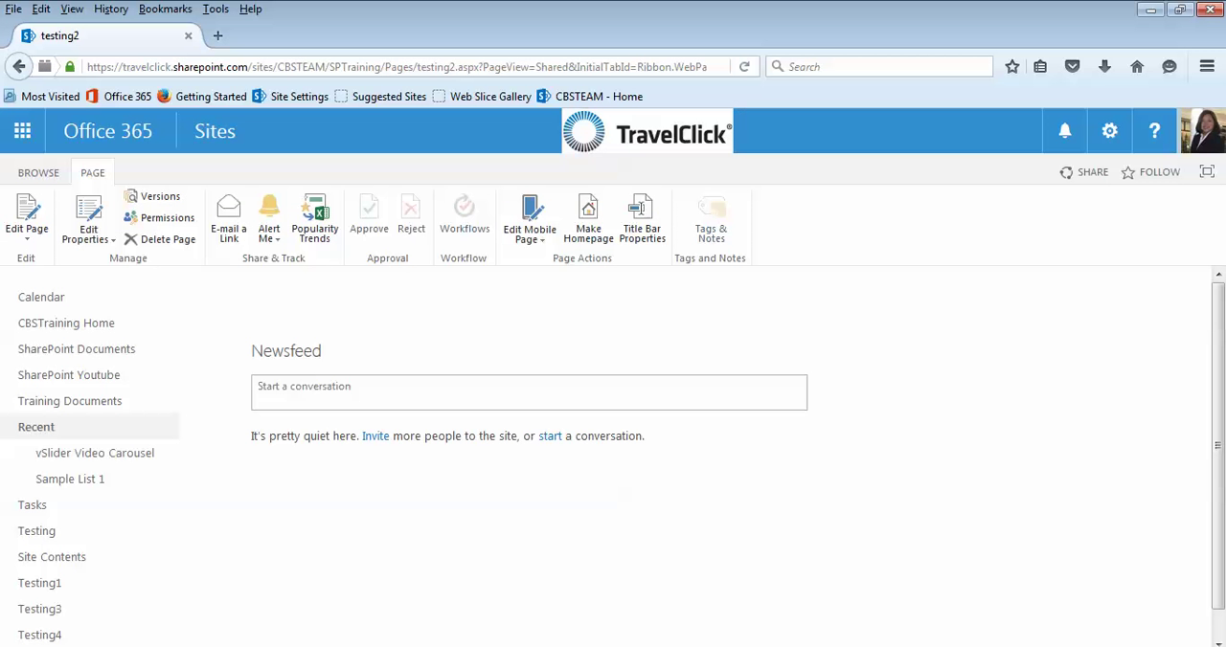
mouse_move(429, 475)
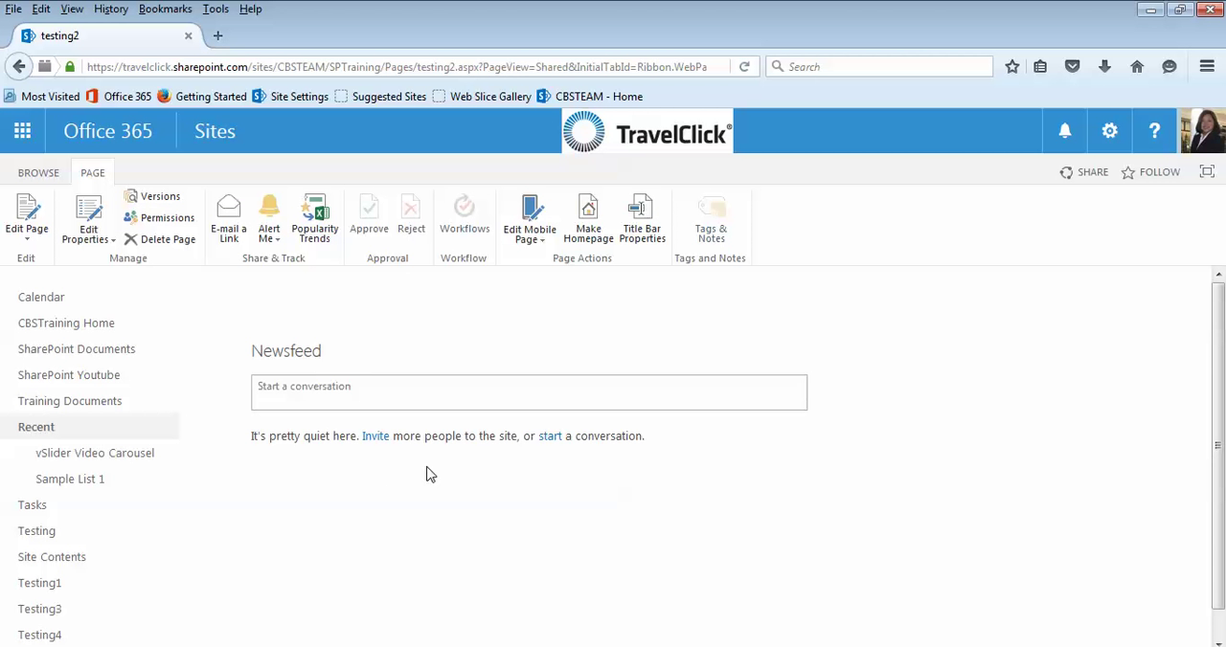
mouse_move(464, 329)
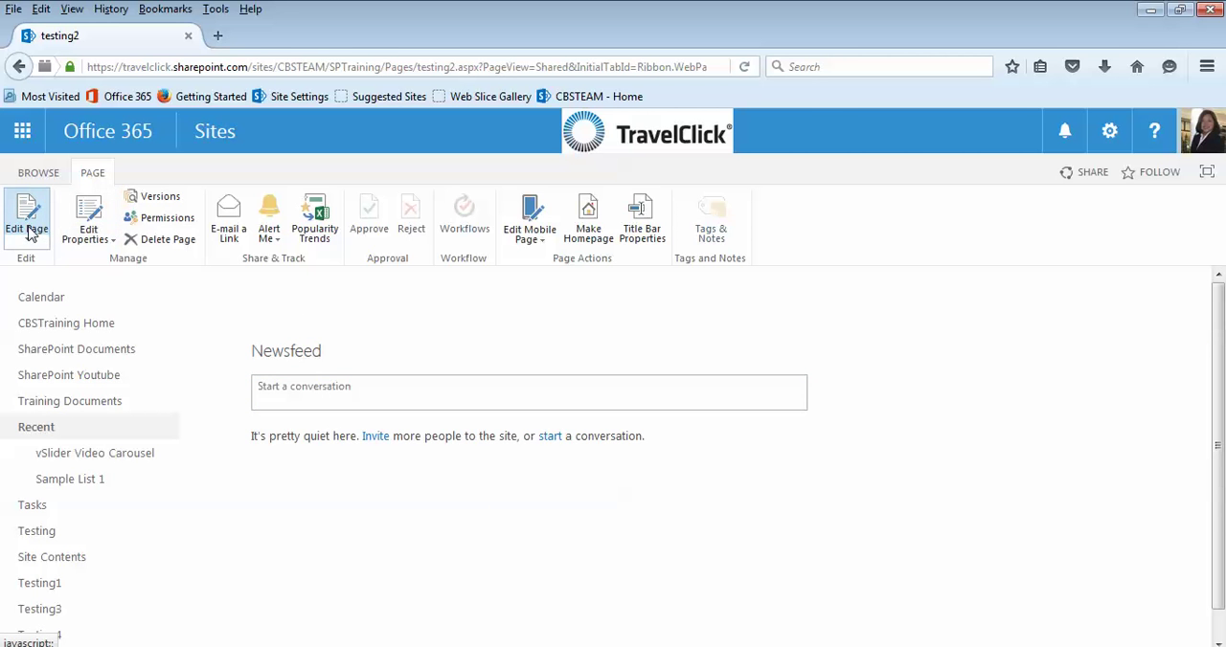
Start editing the testing2 page and select the Site Feed web part in the Header
left_click(27, 220)
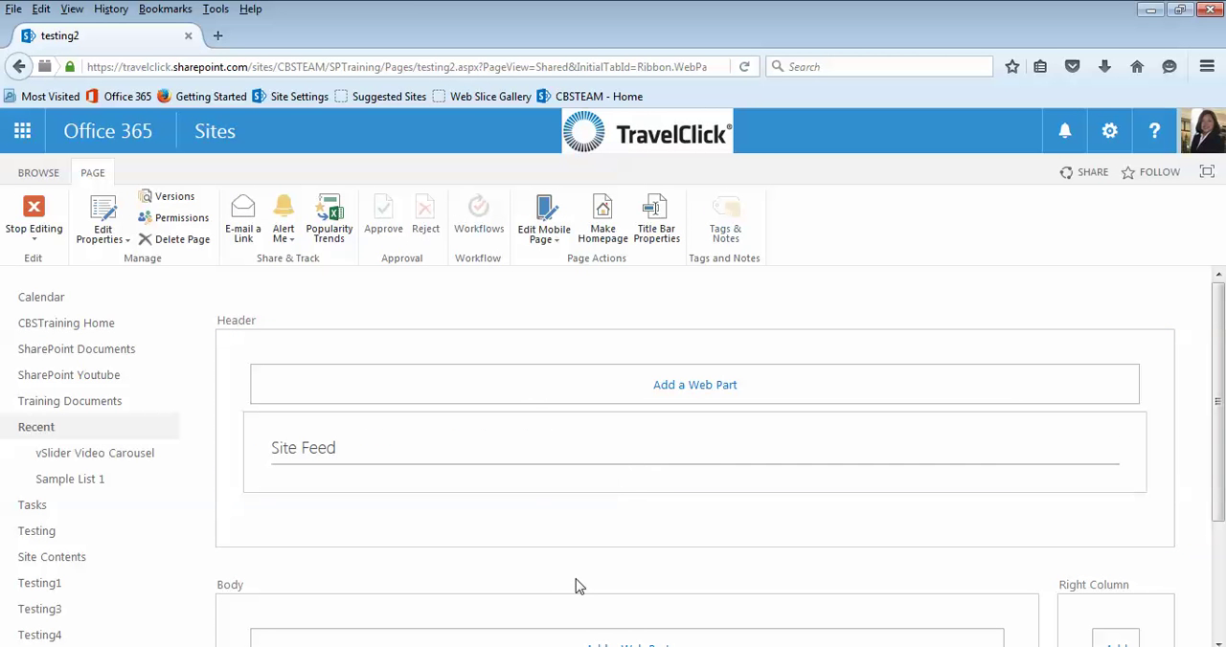
mouse_move(192, 467)
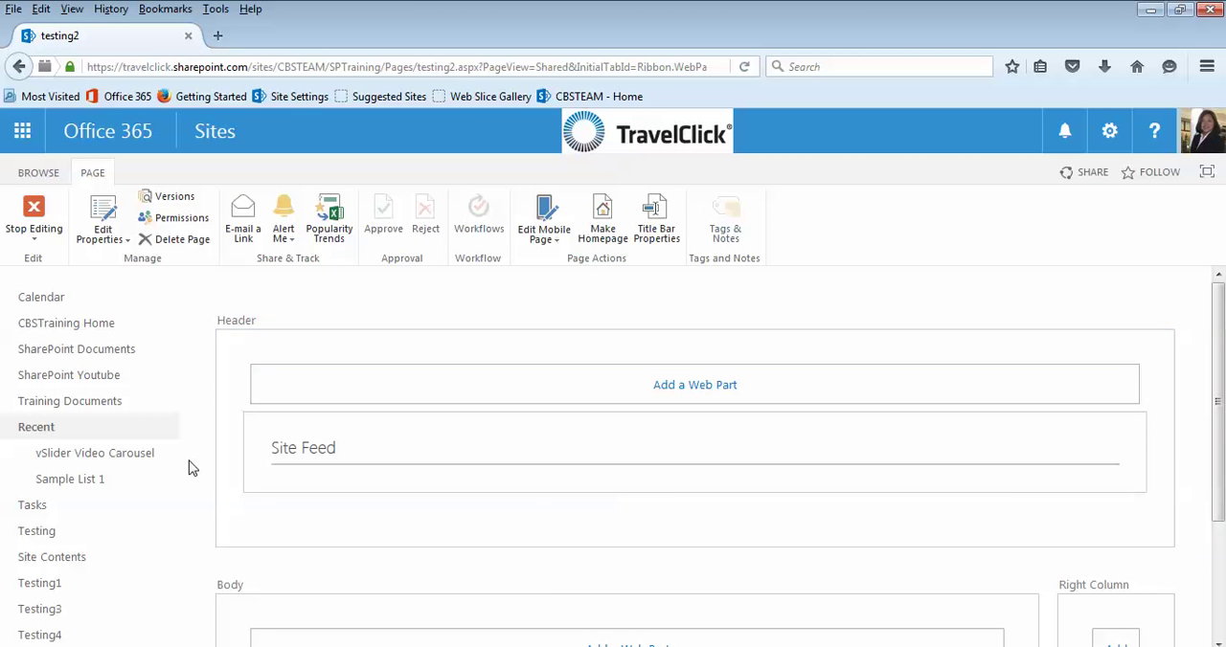
left_click(318, 448)
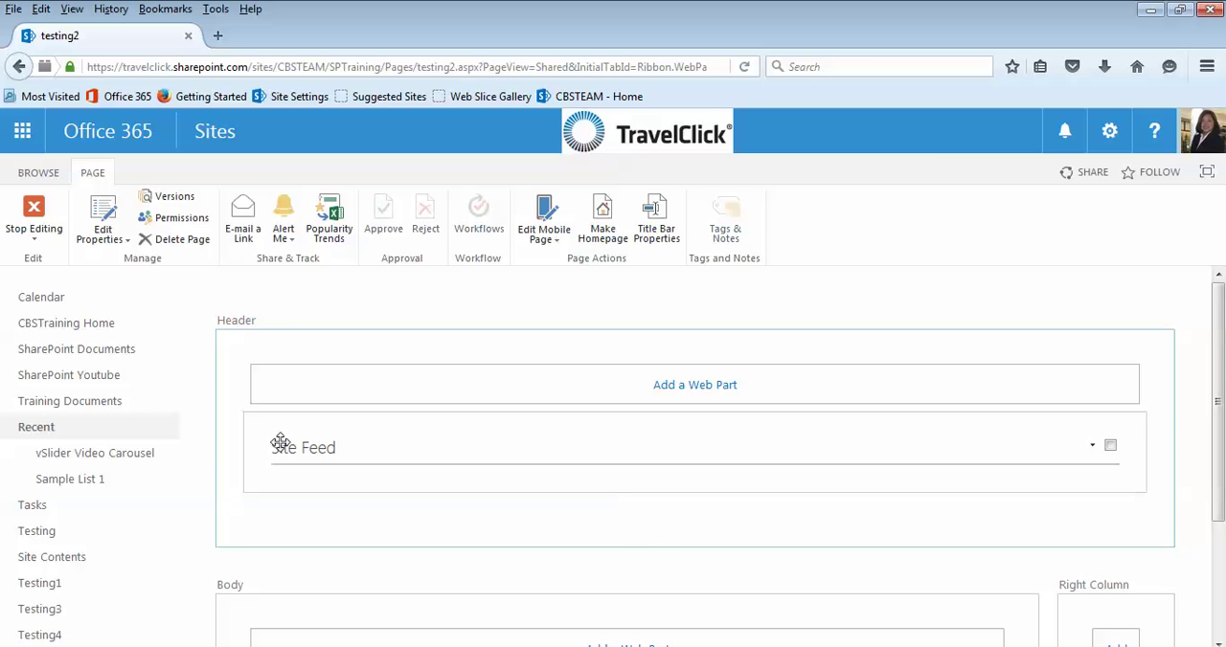
mouse_move(366, 439)
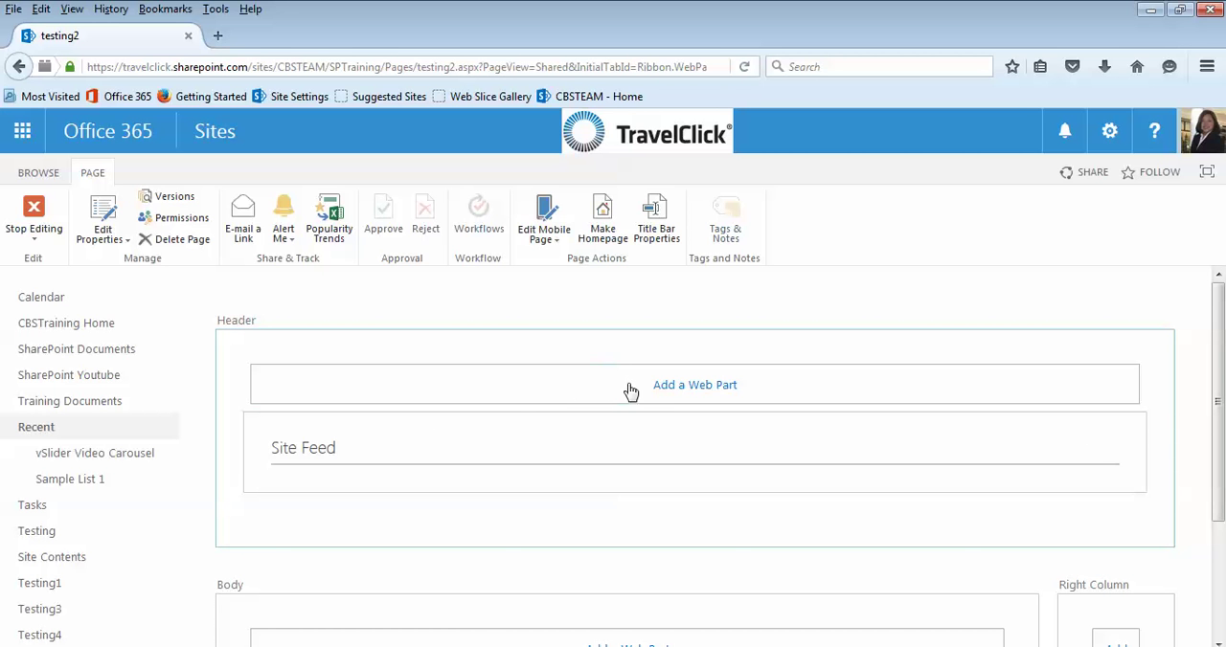
mouse_move(668, 387)
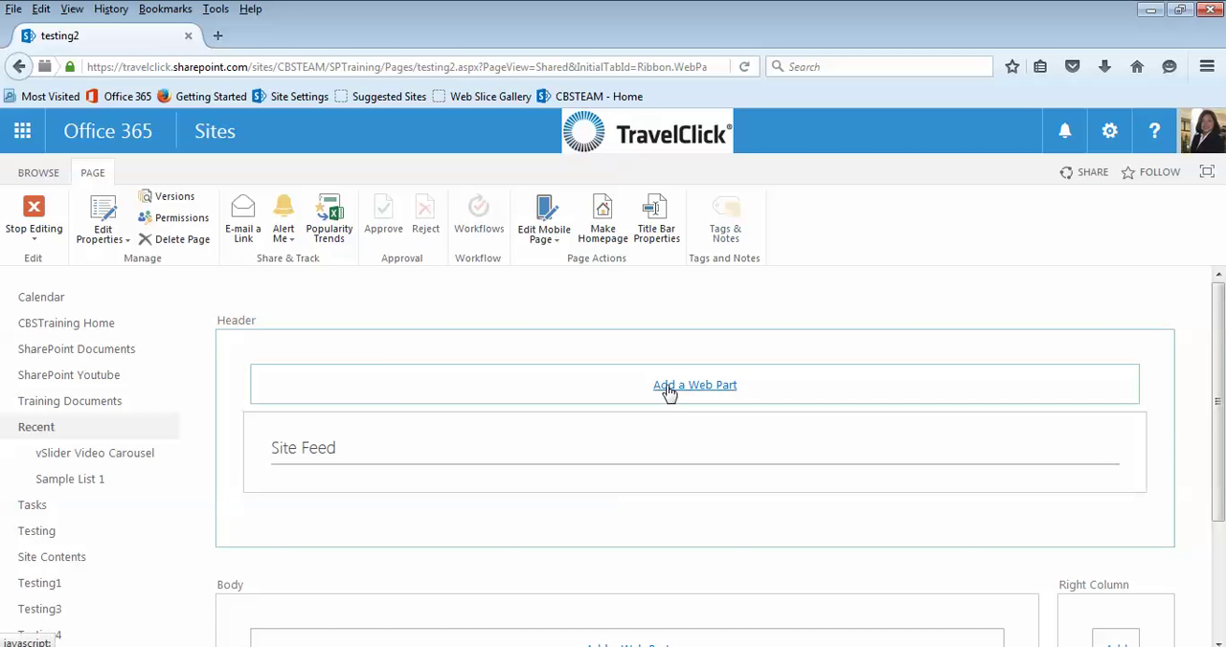
Add a web part to the Header zone, choosing from the Media and Content category
left_click(693, 385)
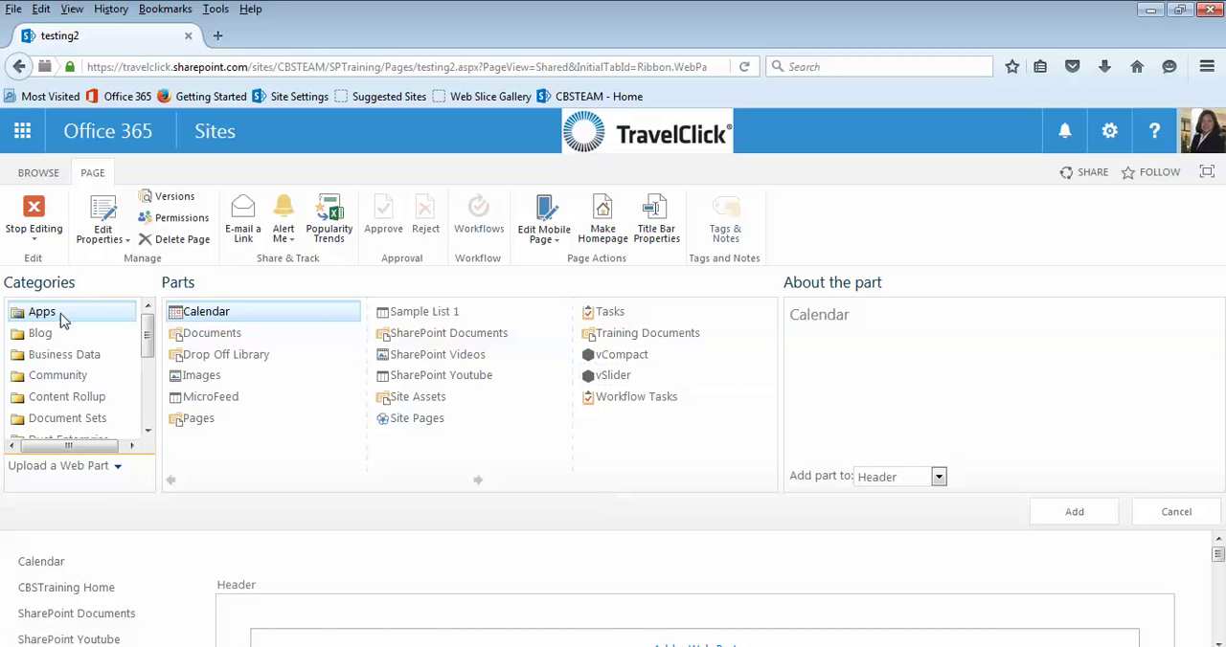
scroll("down", 3)
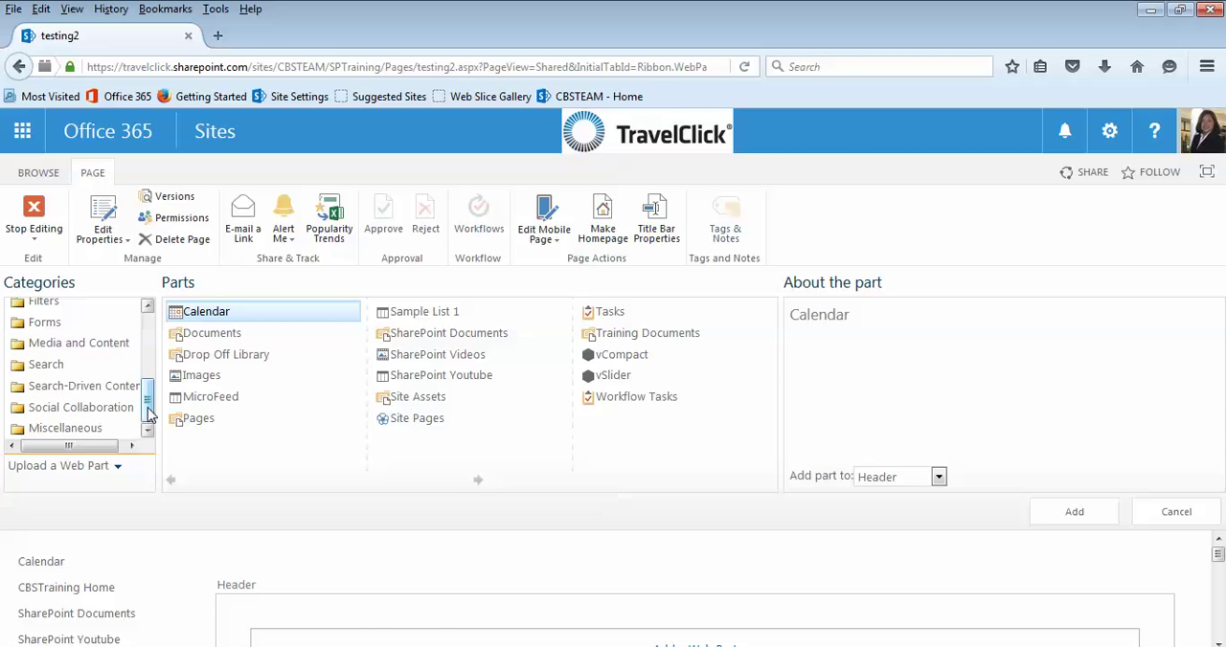
mouse_move(62, 348)
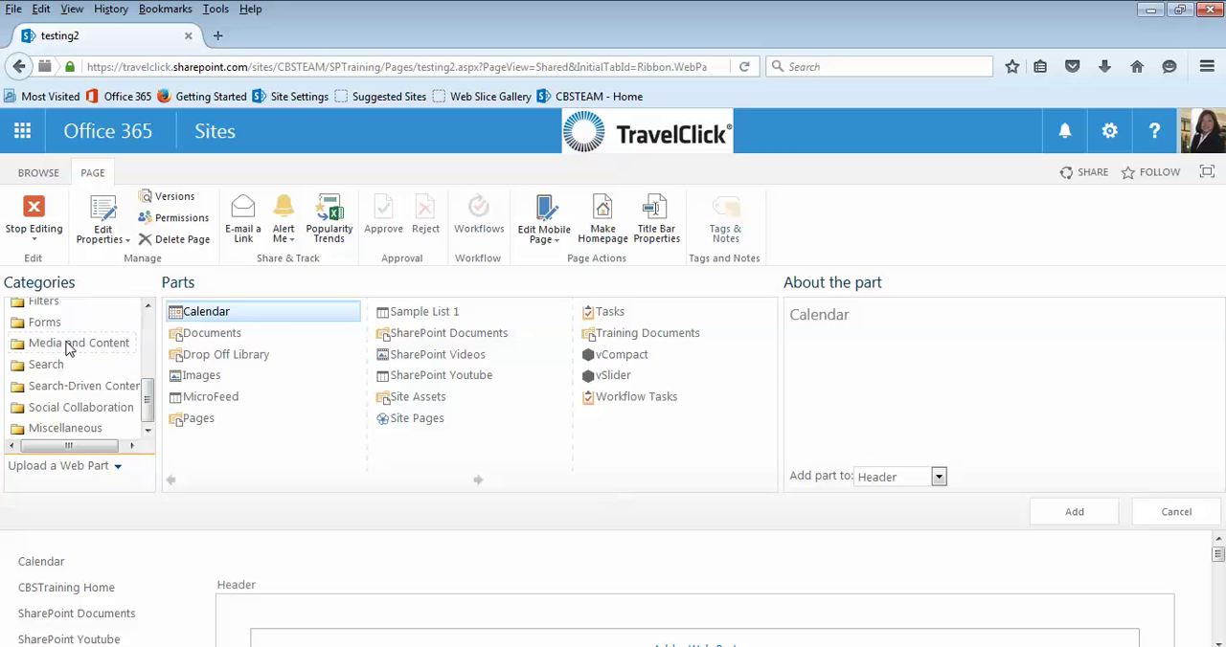
left_click(79, 343)
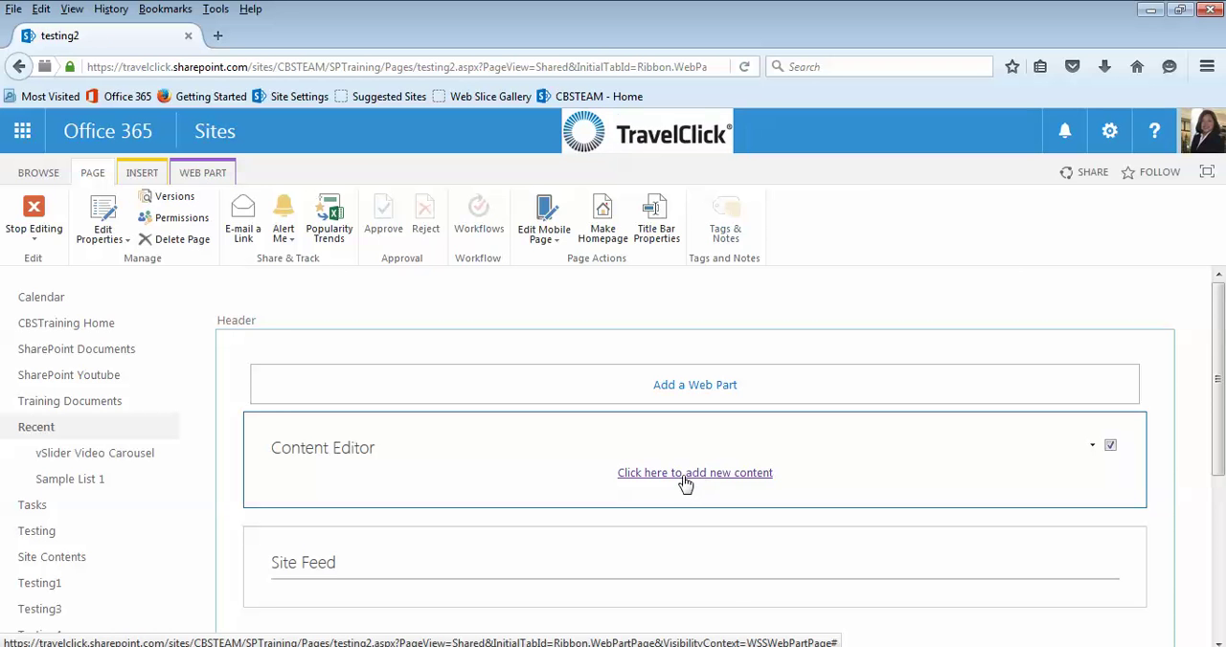
Enter '<style>.ms-microfeed-siteFeedTitleArea{display:none;} </style>' as the Content Editor's HTML source
left_click(694, 473)
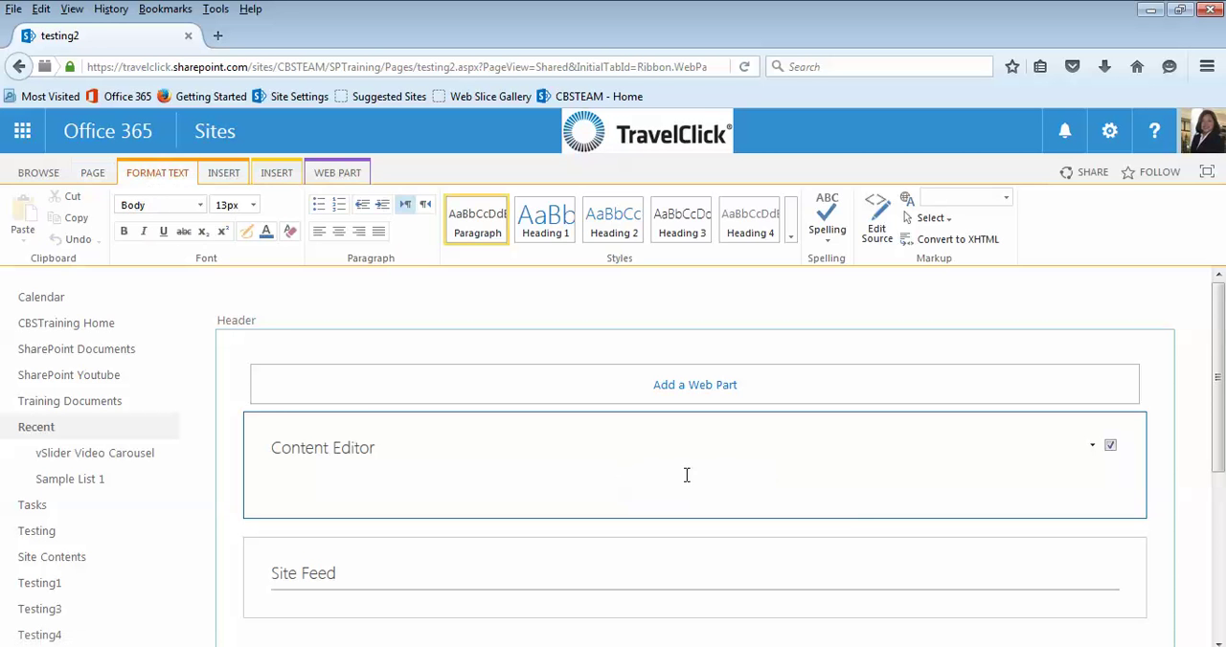
left_click(876, 213)
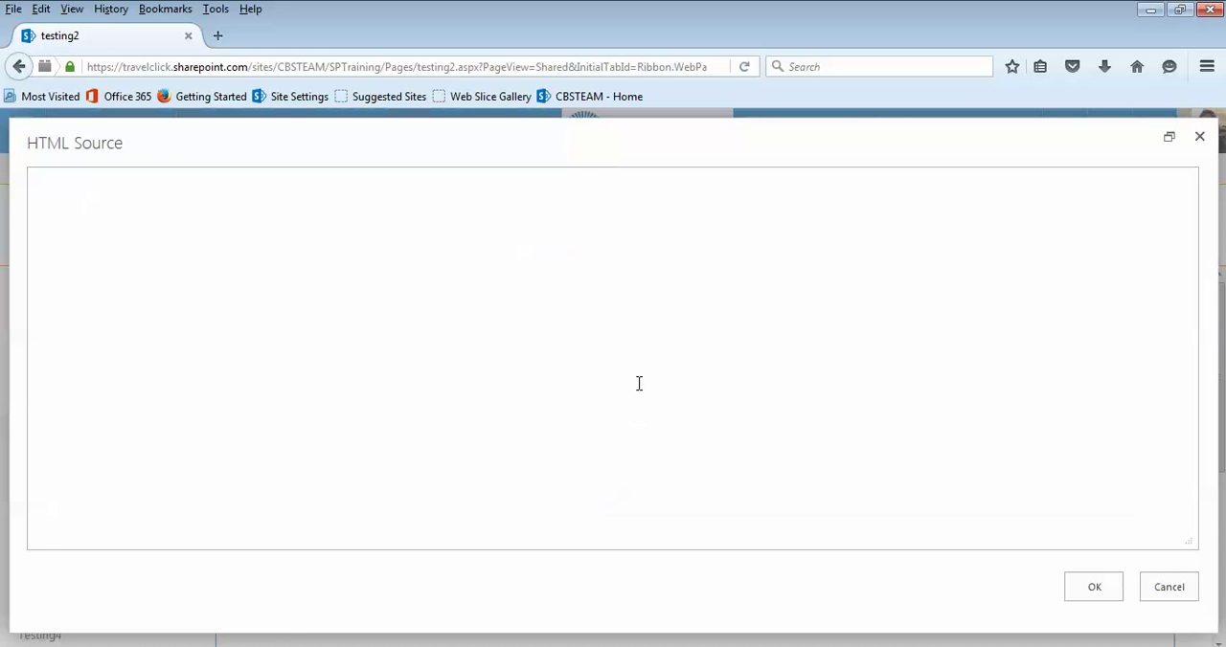
type("<style>.ms-microfeed-siteFeedTitleArea{display:none;} </style>")
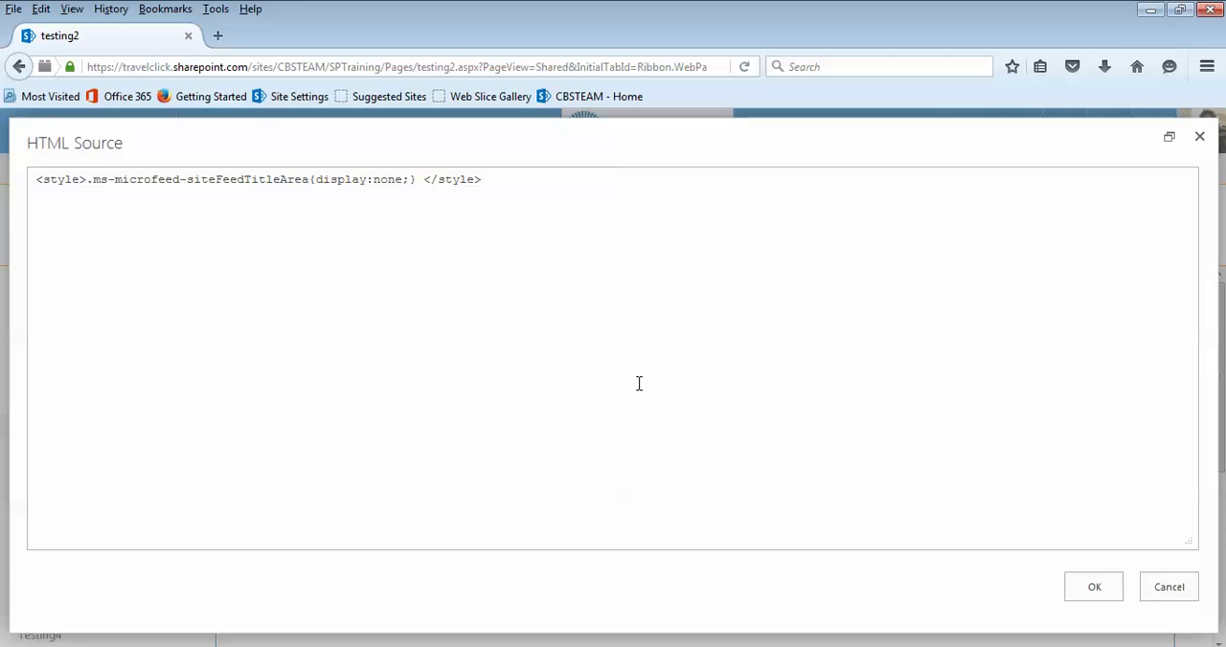
mouse_move(1094, 586)
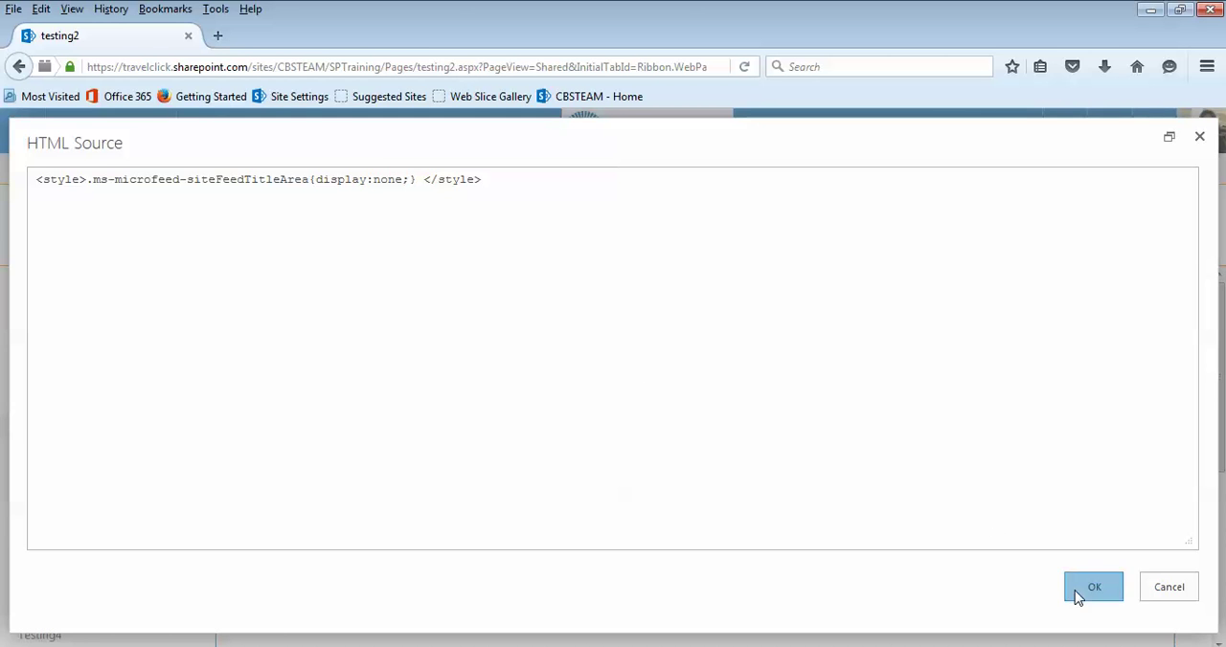
left_click(1091, 586)
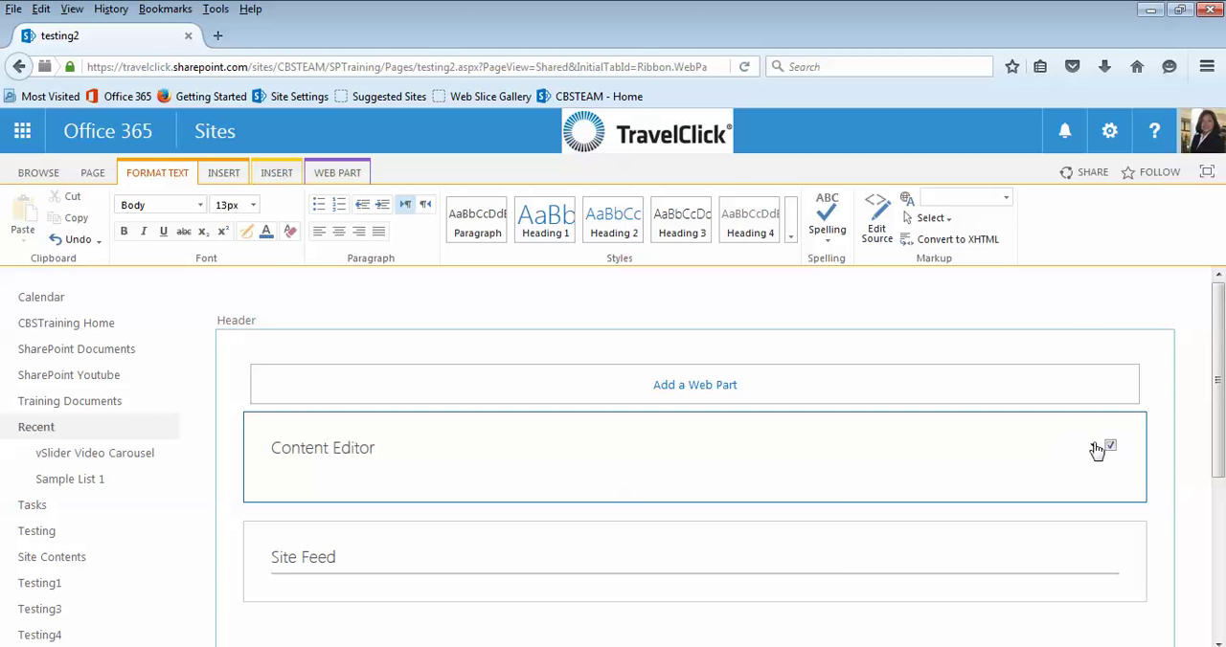
Set the Content Editor's content link to the same siteFeedTitleArea display:none style rule and apply
left_click(1096, 444)
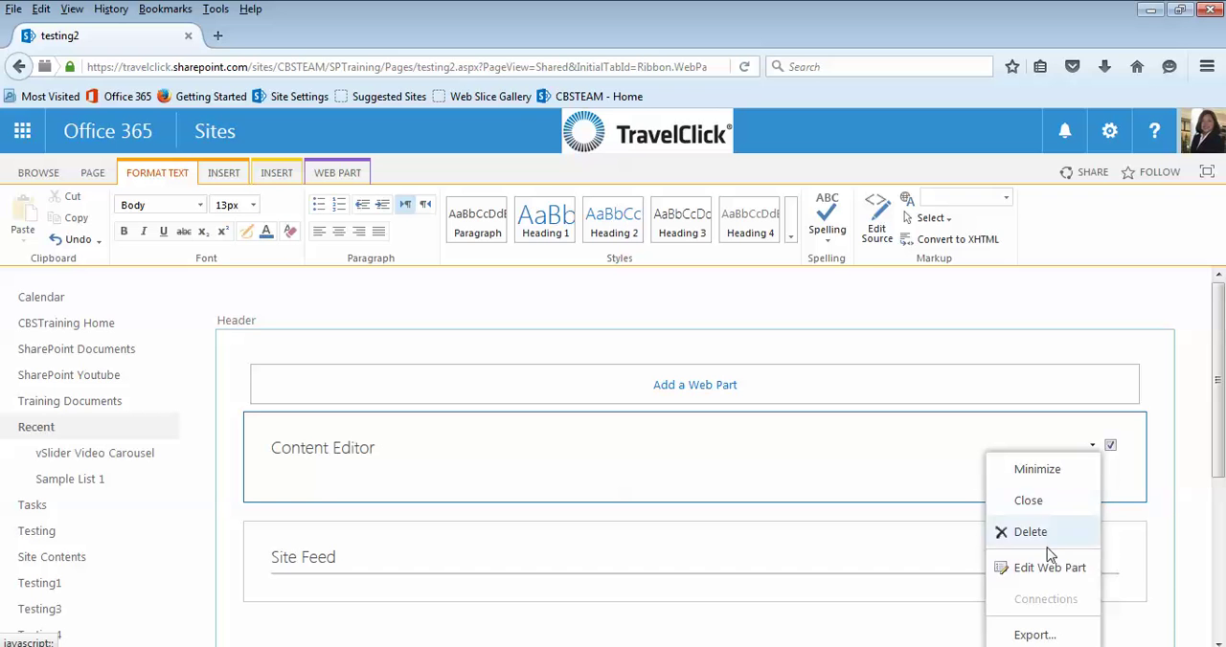
left_click(1031, 532)
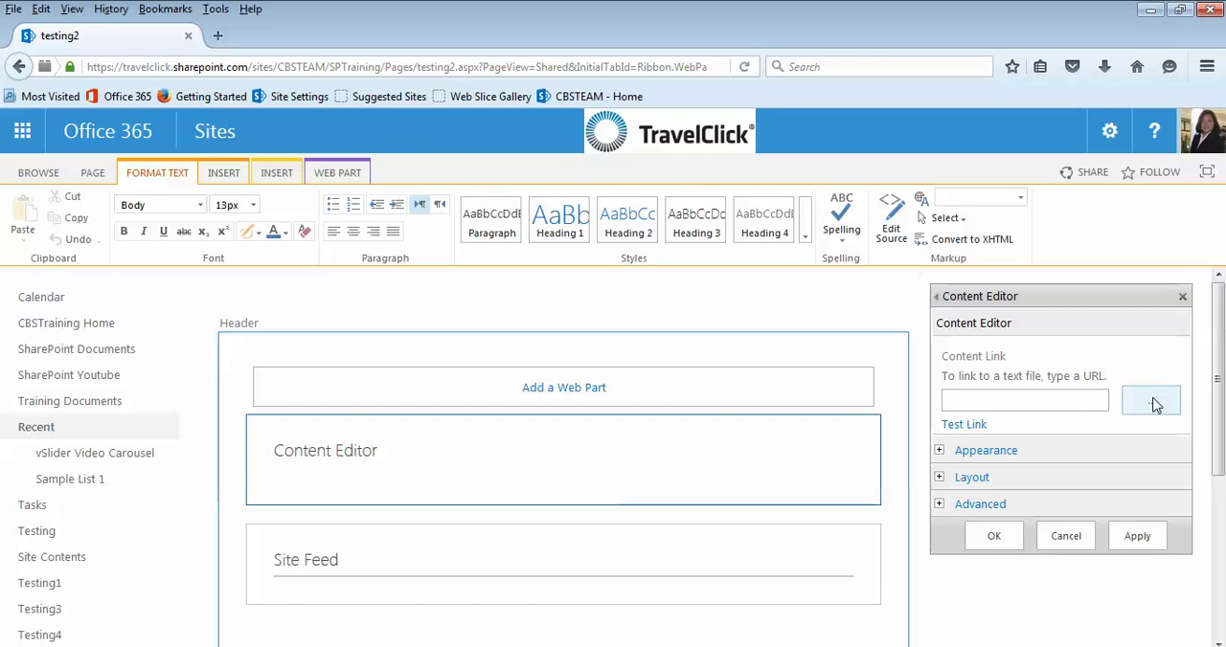
left_click(1149, 401)
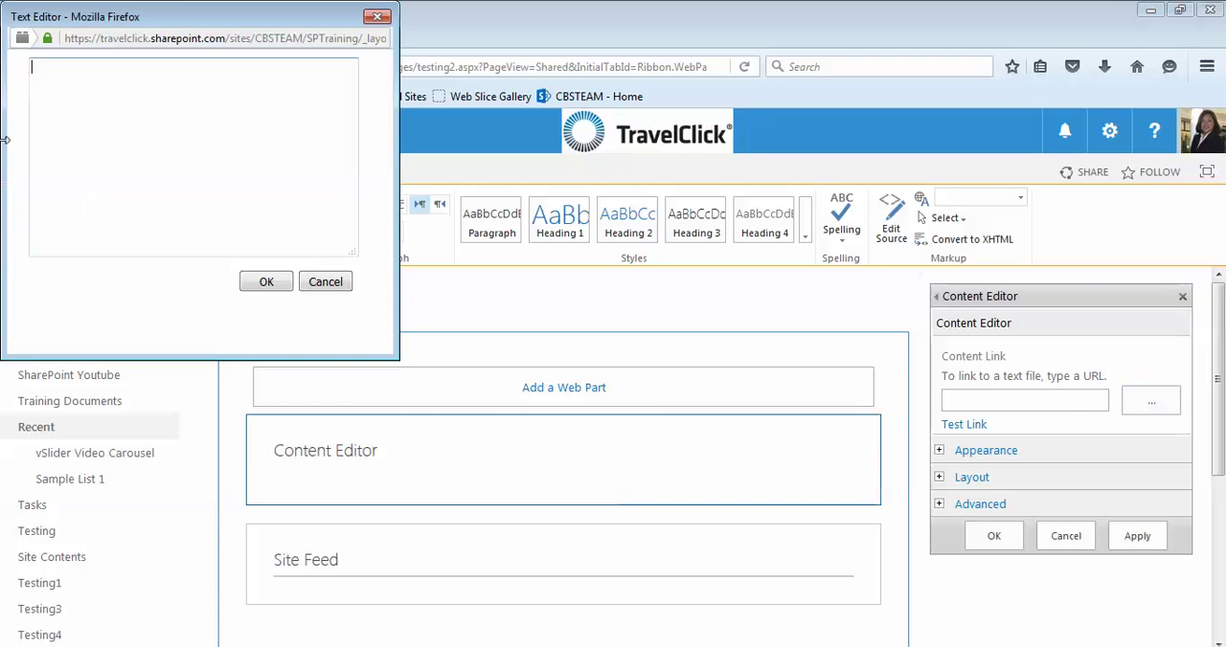
type("<style>.ms-microfeed-siteFeedTitleArea{display:none;} </style>")
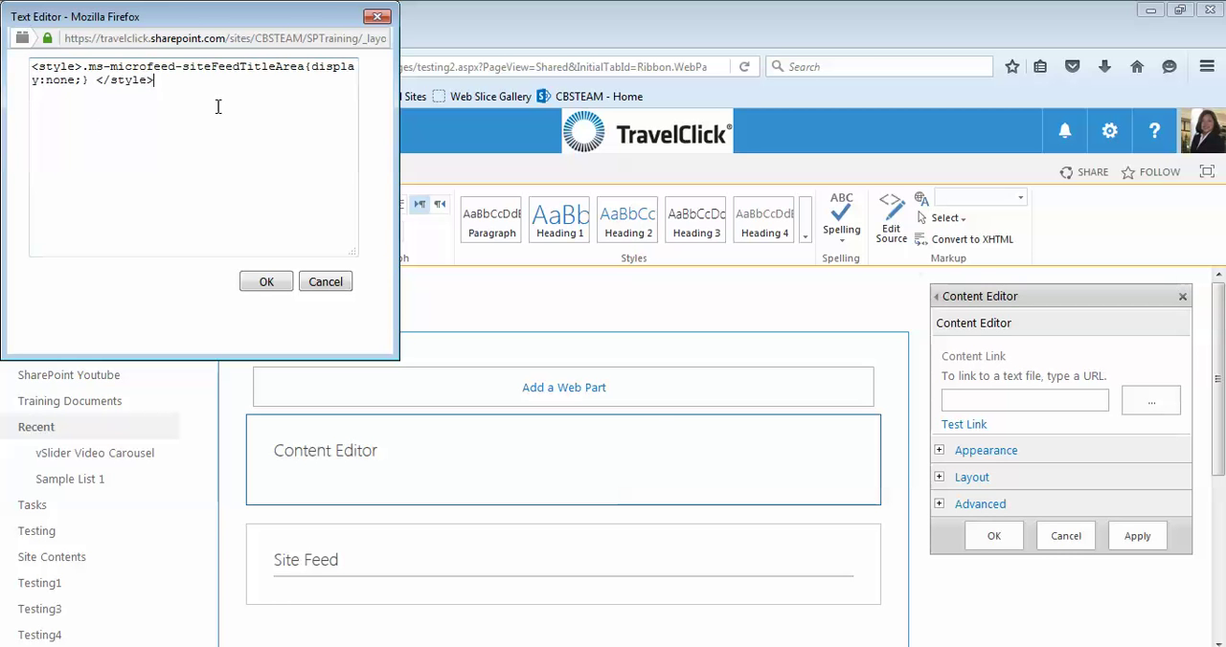
left_click(266, 281)
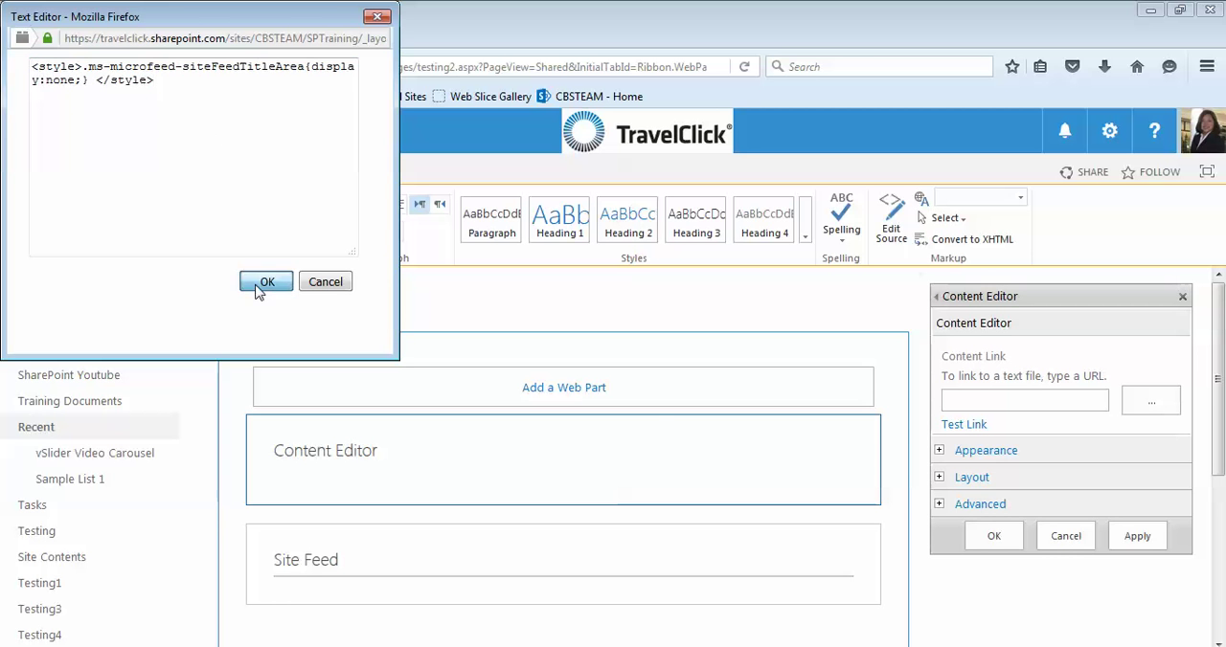
left_click(267, 280)
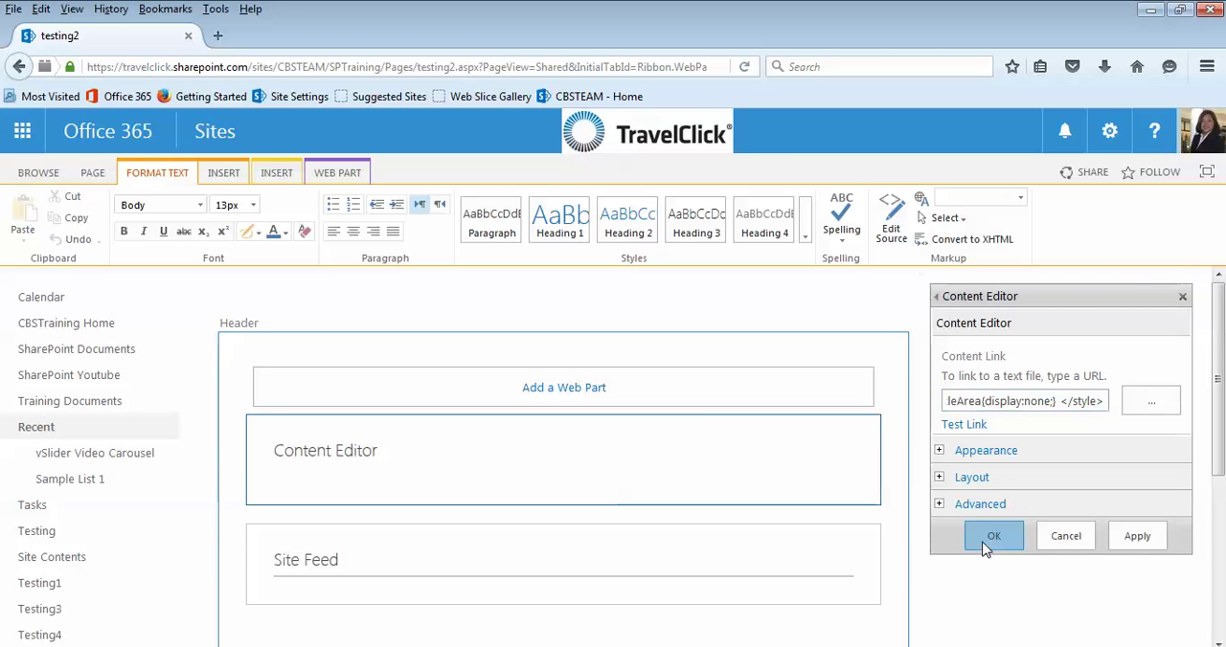
left_click(994, 536)
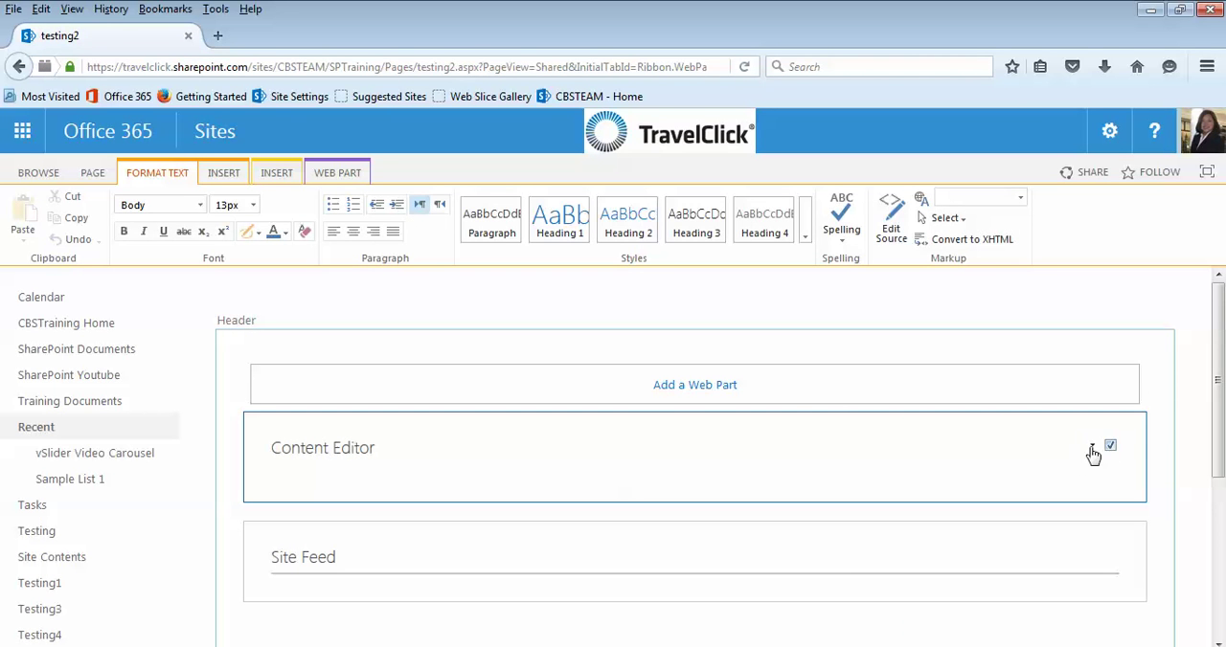
Mark the Content Editor web part as Hidden in its Layout settings
left_click(1092, 444)
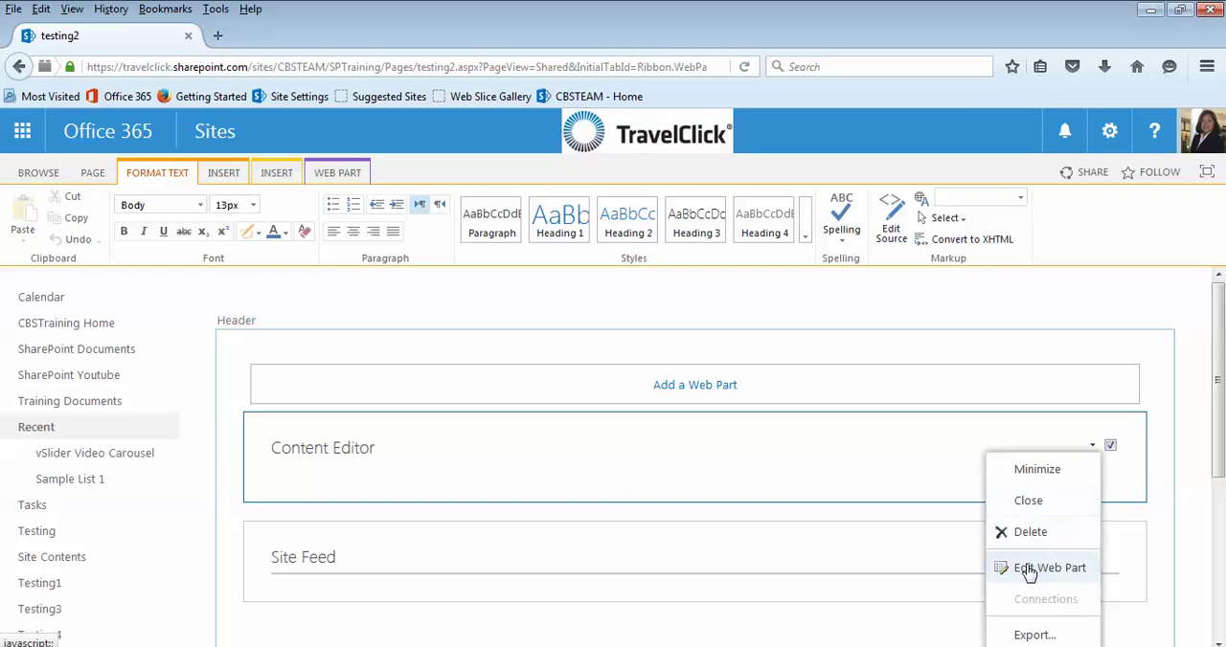
left_click(1048, 563)
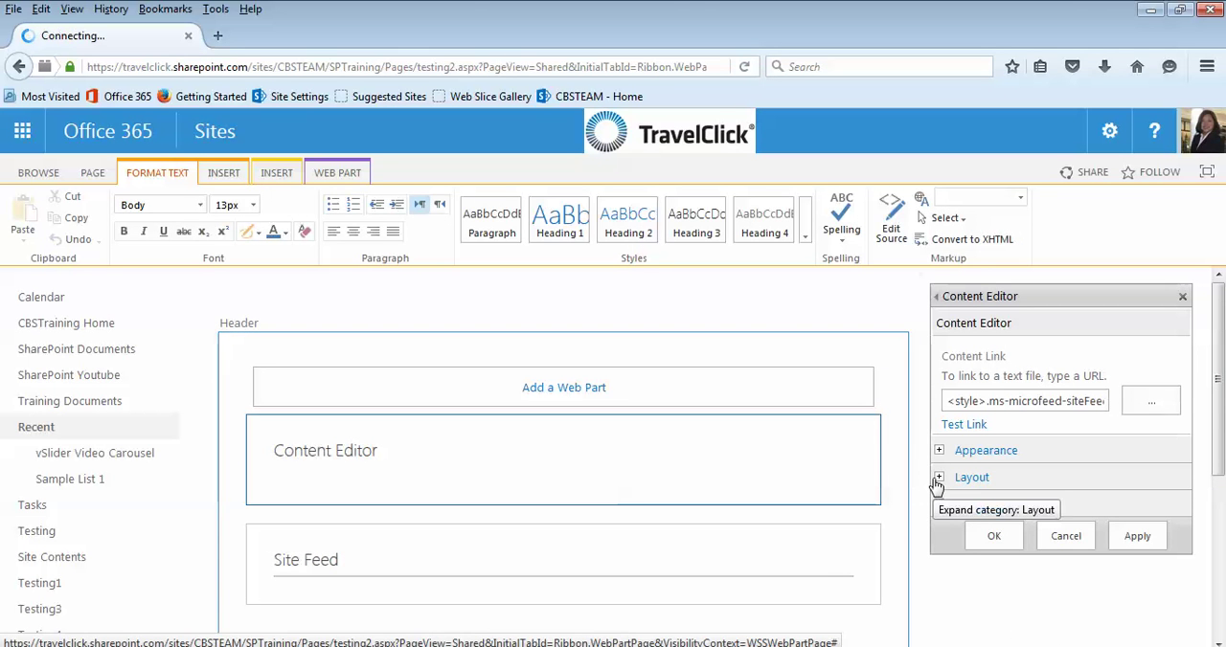
left_click(938, 478)
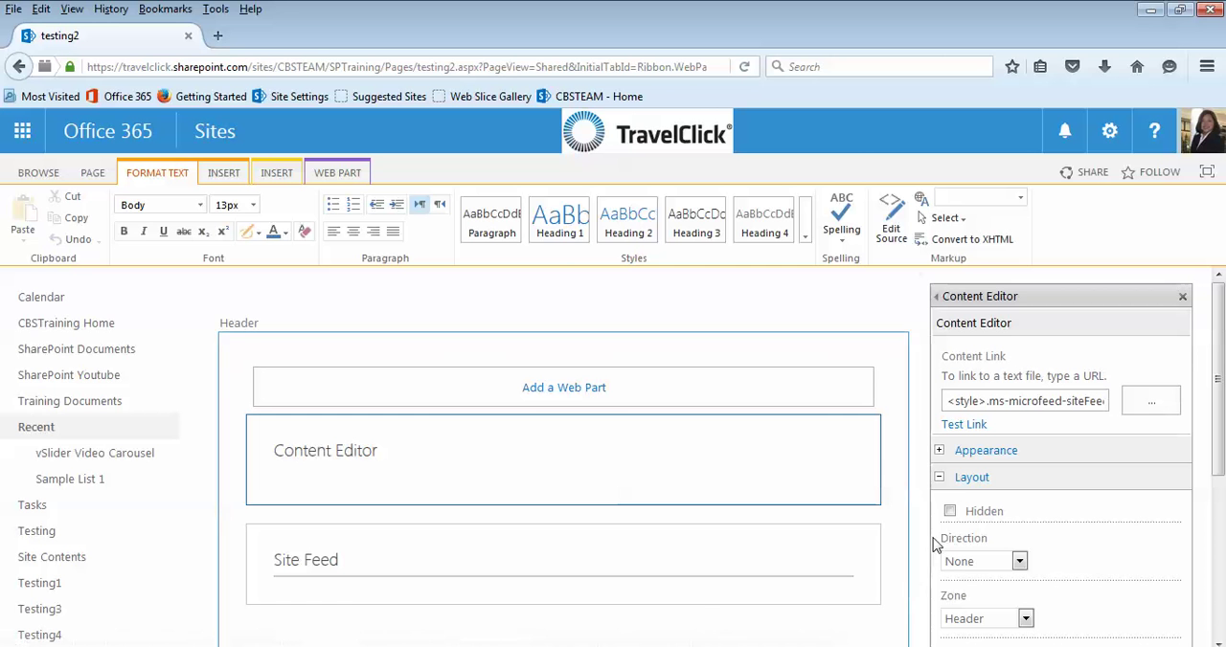
left_click(950, 509)
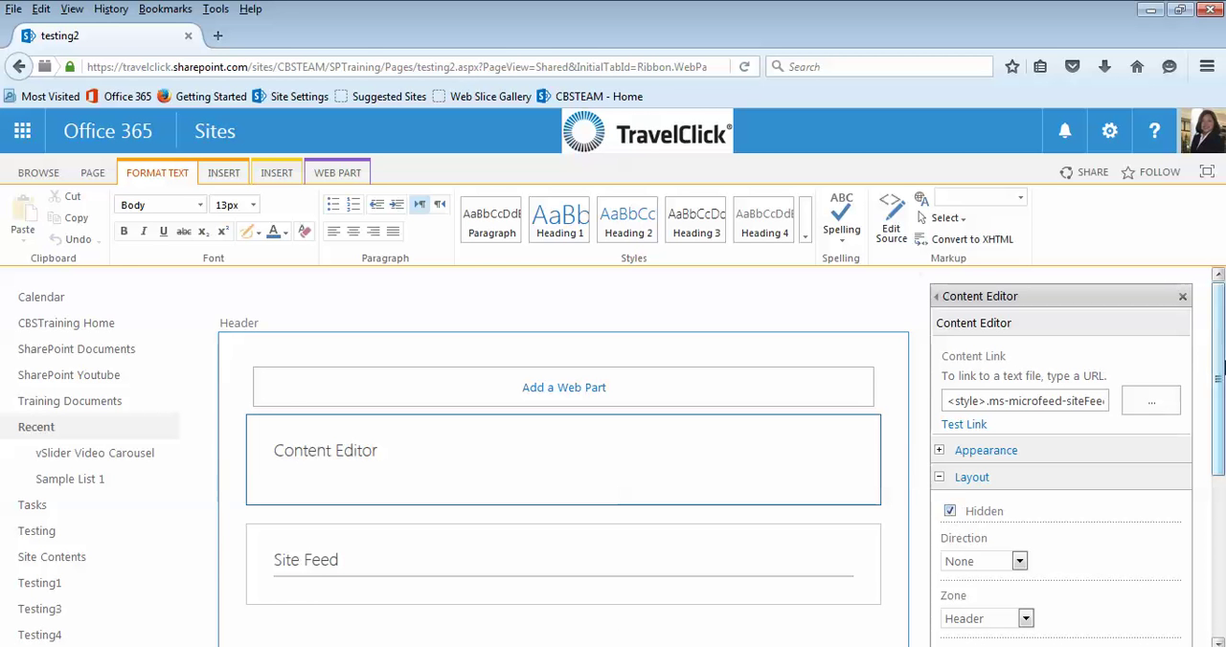
scroll("down", 3)
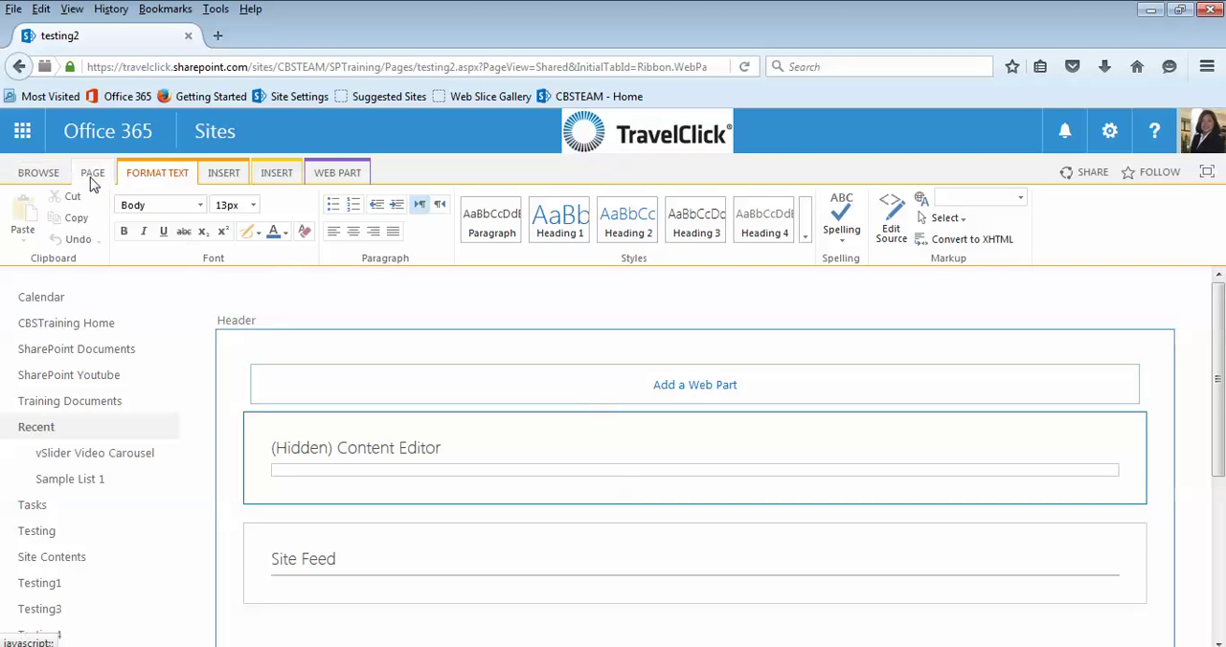
Stop editing the testing2 page from the Page commands
left_click(92, 173)
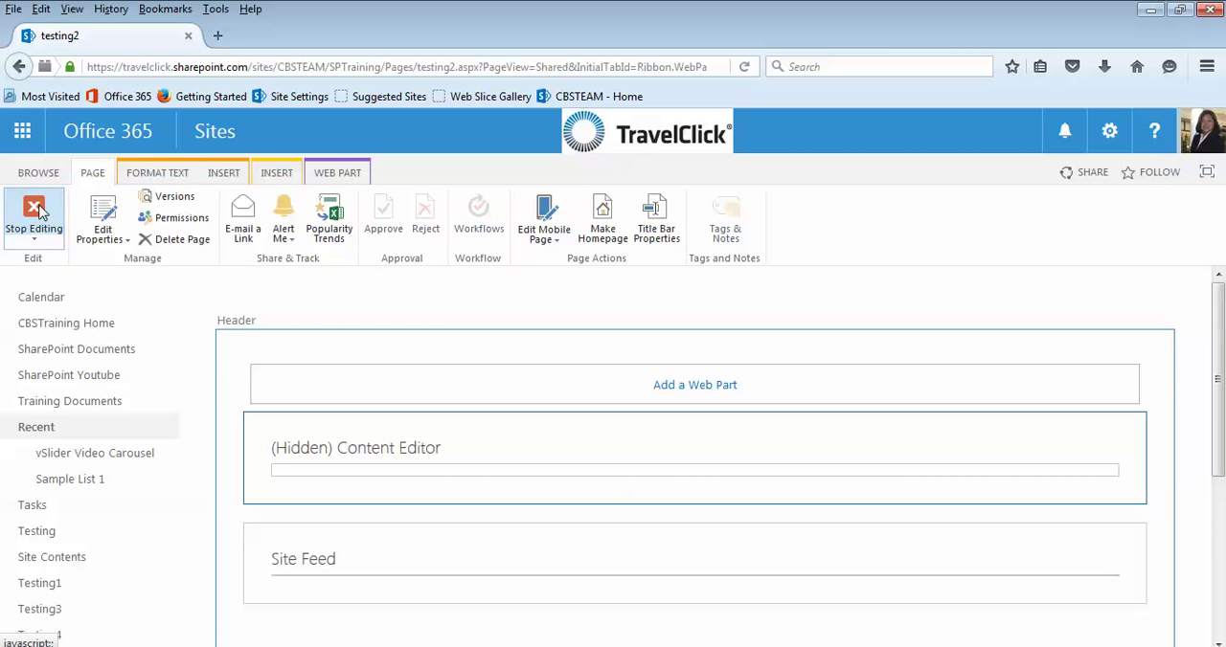
left_click(35, 209)
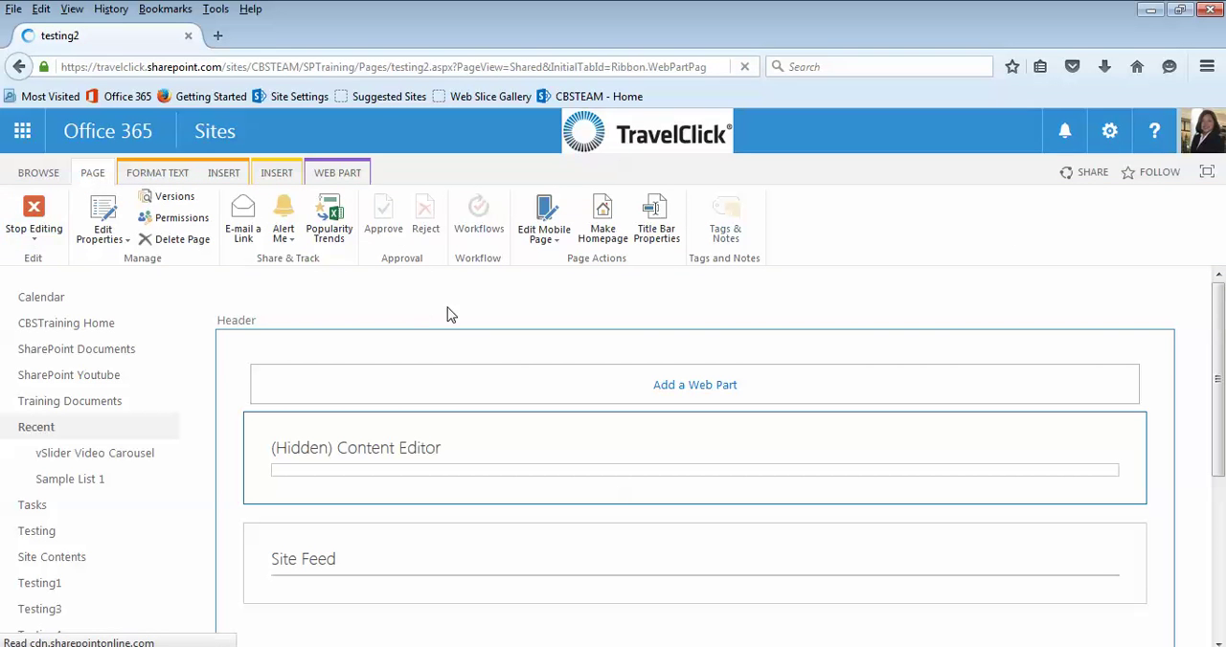